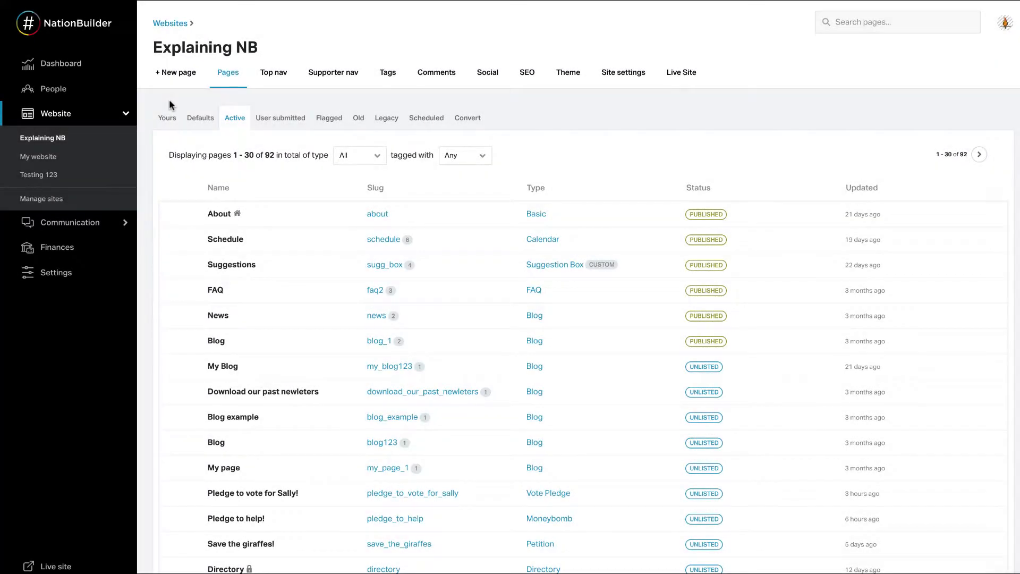
pyautogui.moveTo(36, 124)
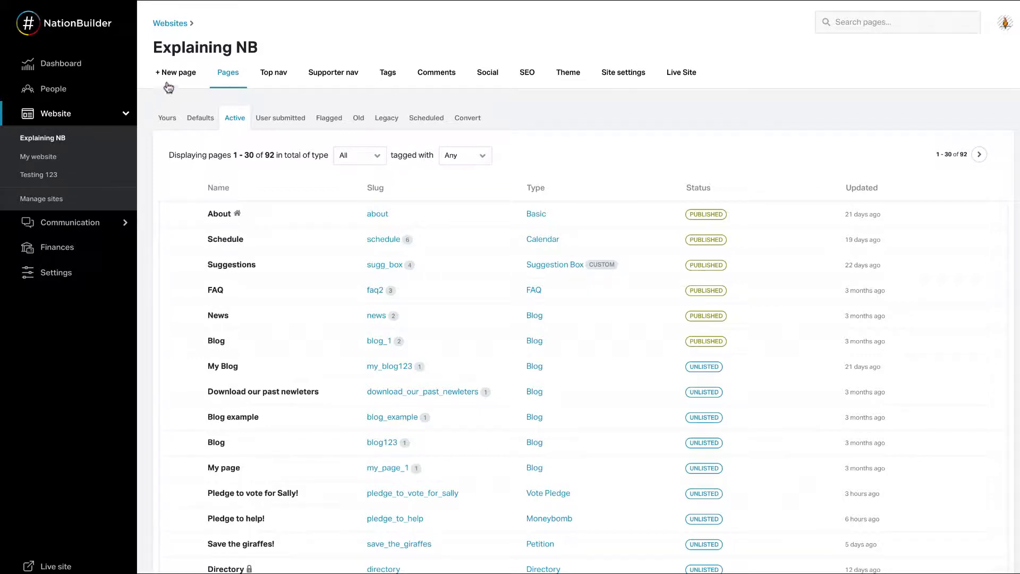
# Create the unlisted FAQ-type page FAQs, slug faqs, included in the top nav
pyautogui.click(175, 72)
pyautogui.write('FAQs')
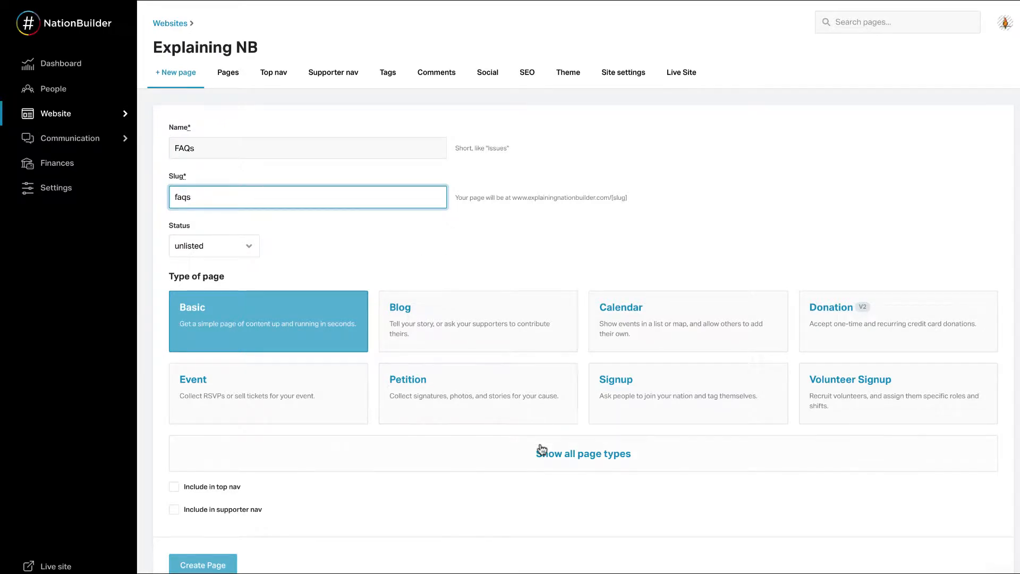
pyautogui.click(582, 453)
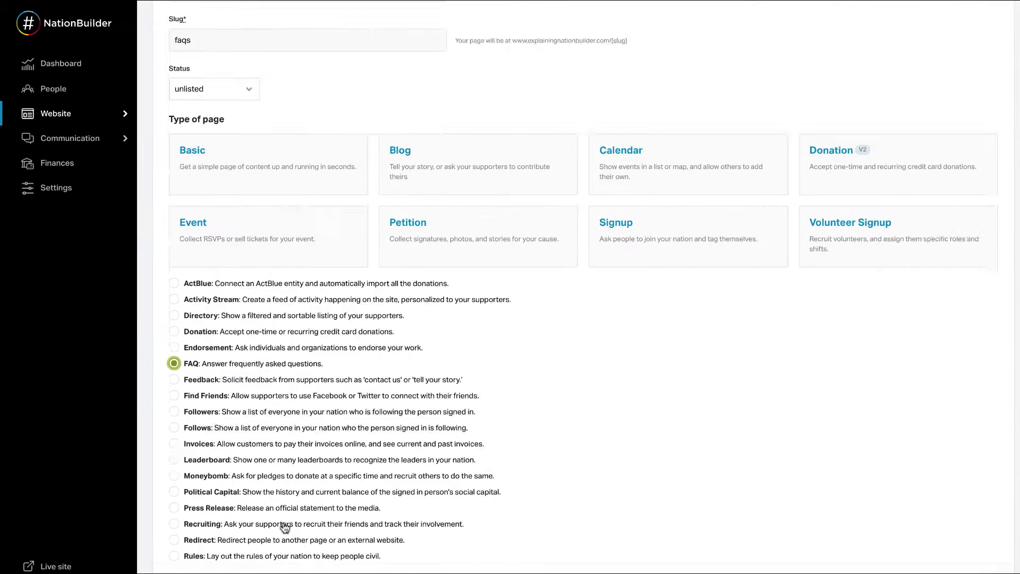
pyautogui.scroll(-3)
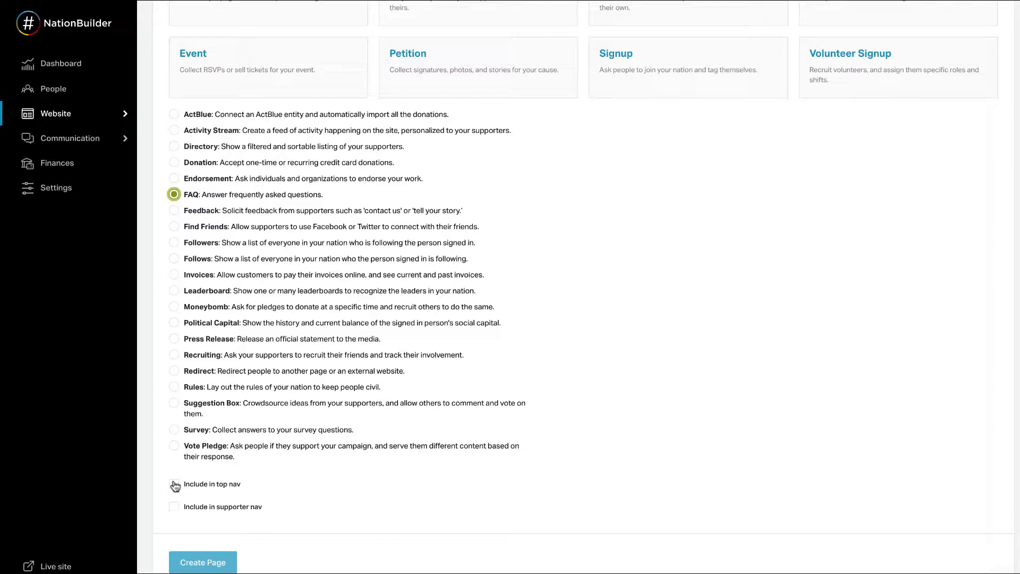
pyautogui.click(174, 484)
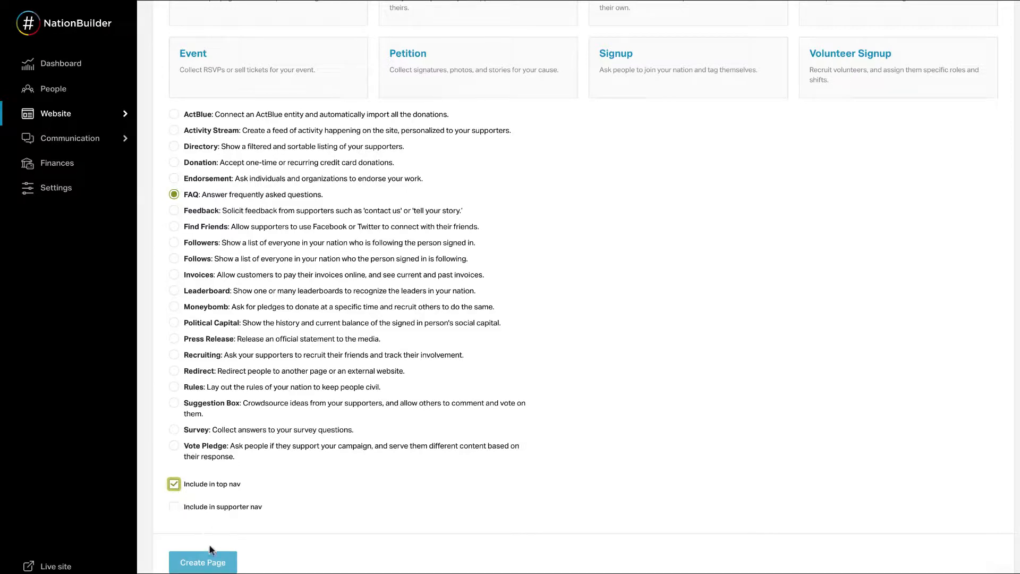
pyautogui.click(202, 562)
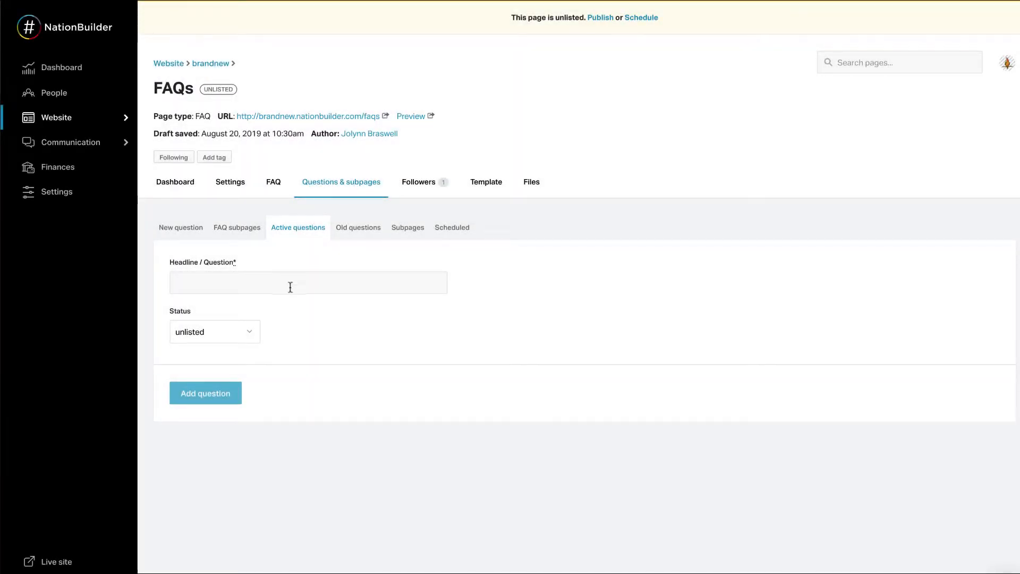
# Add an unlisted question headed 'Where do I...' to the FAQs page
pyautogui.click(308, 282)
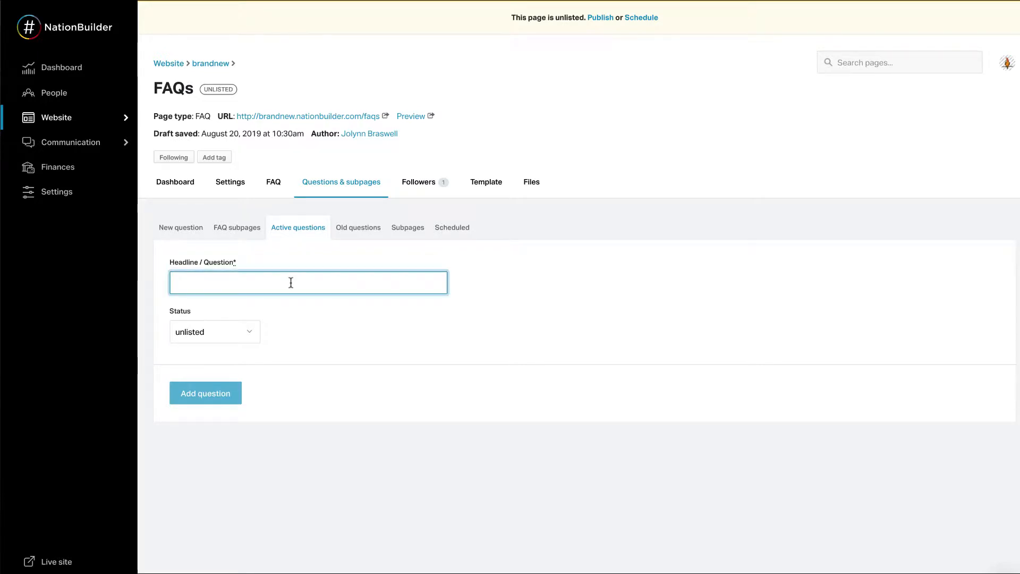
pyautogui.write('Where do I')
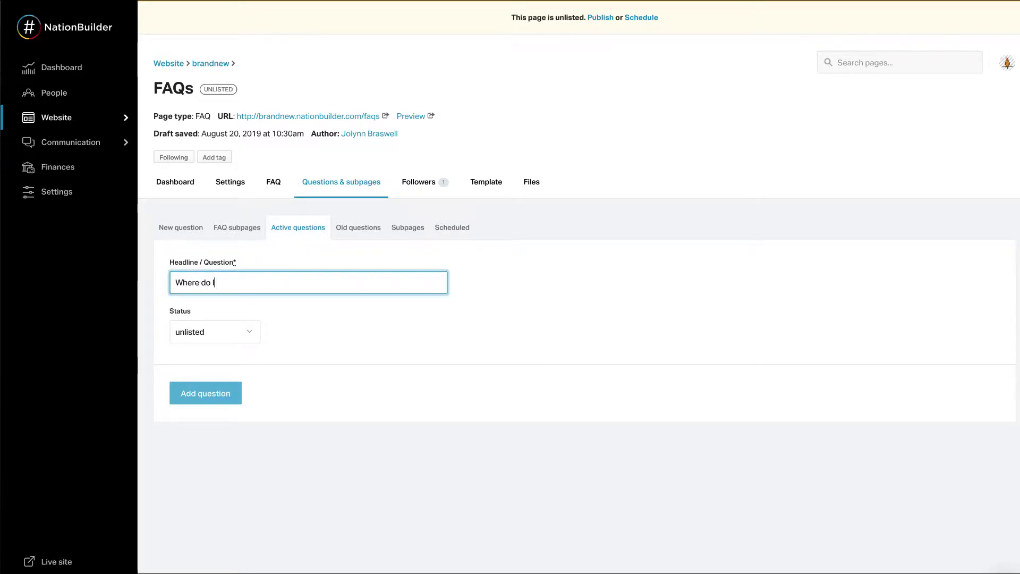
pyautogui.write('...')
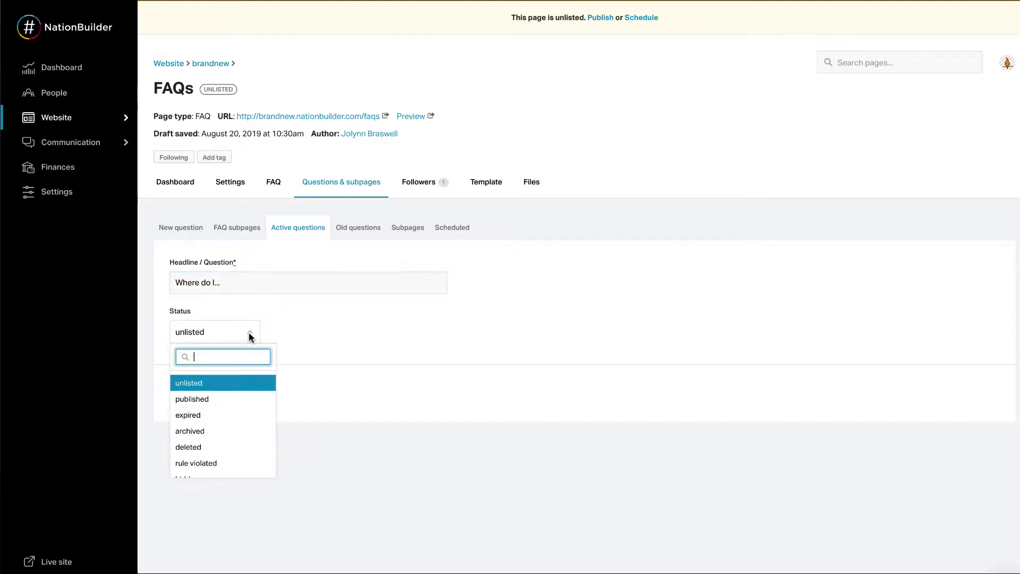
pyautogui.moveTo(246, 392)
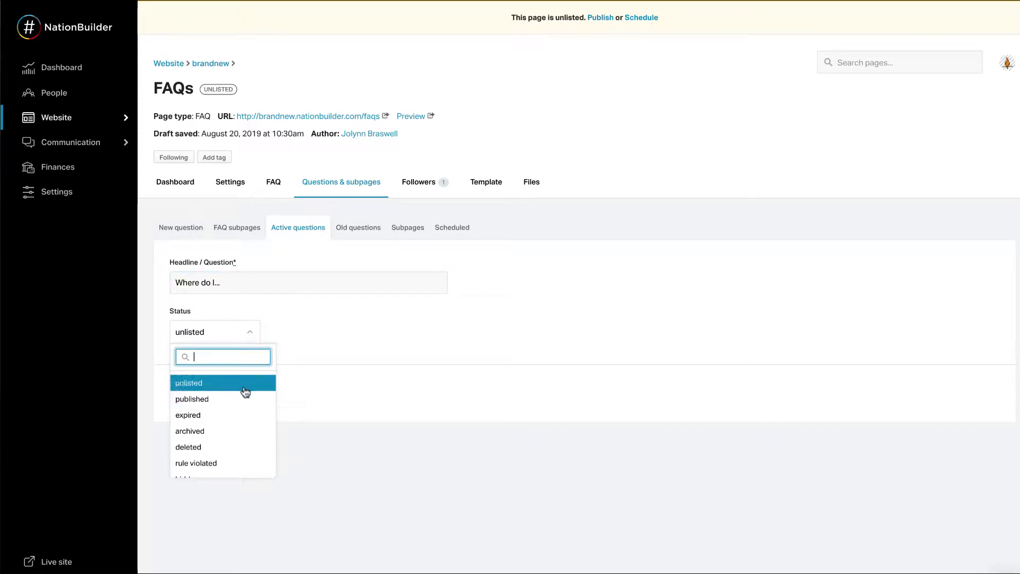
pyautogui.click(189, 382)
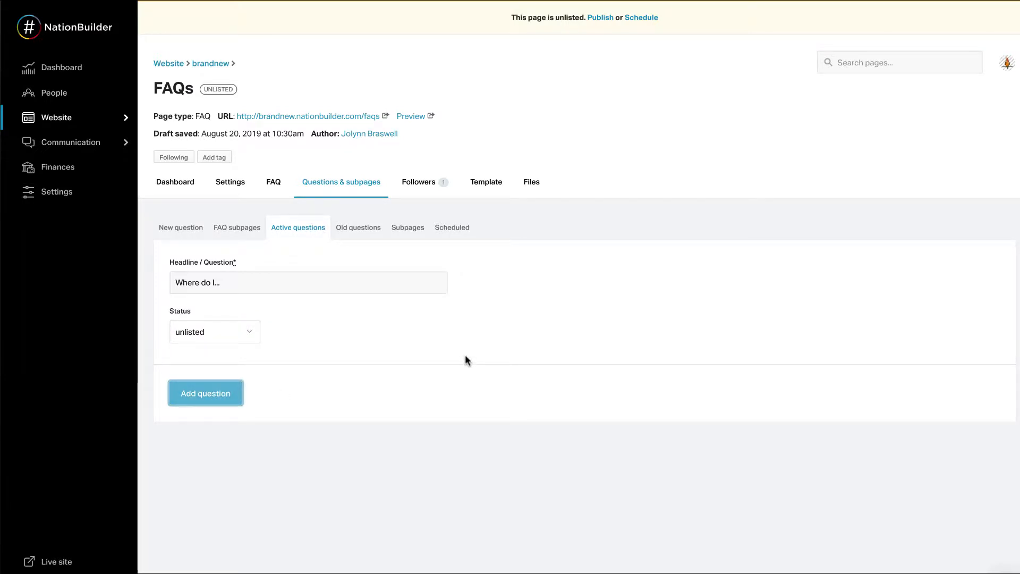
pyautogui.click(205, 393)
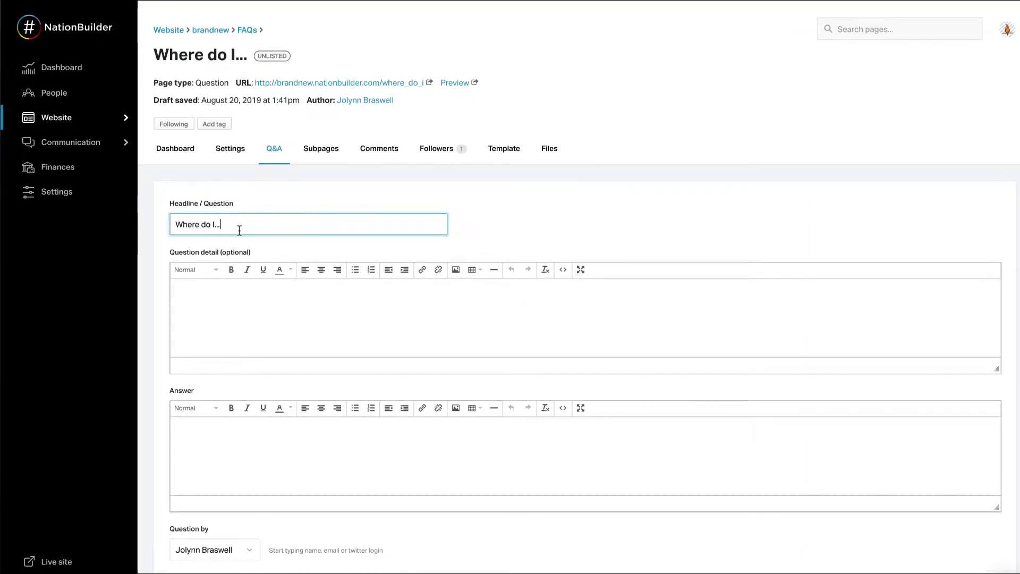
pyautogui.scroll(-3)
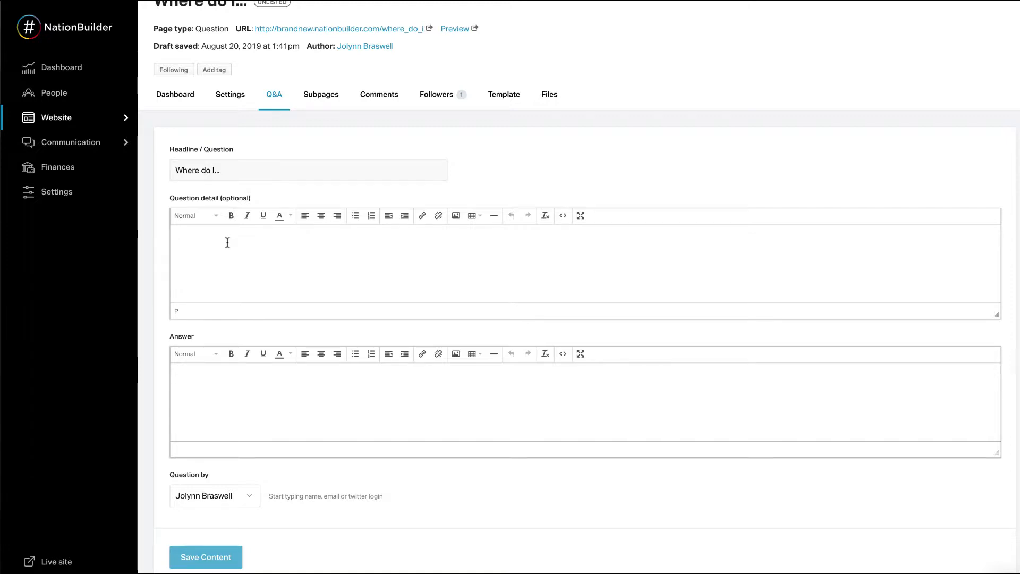
pyautogui.write('You ca')
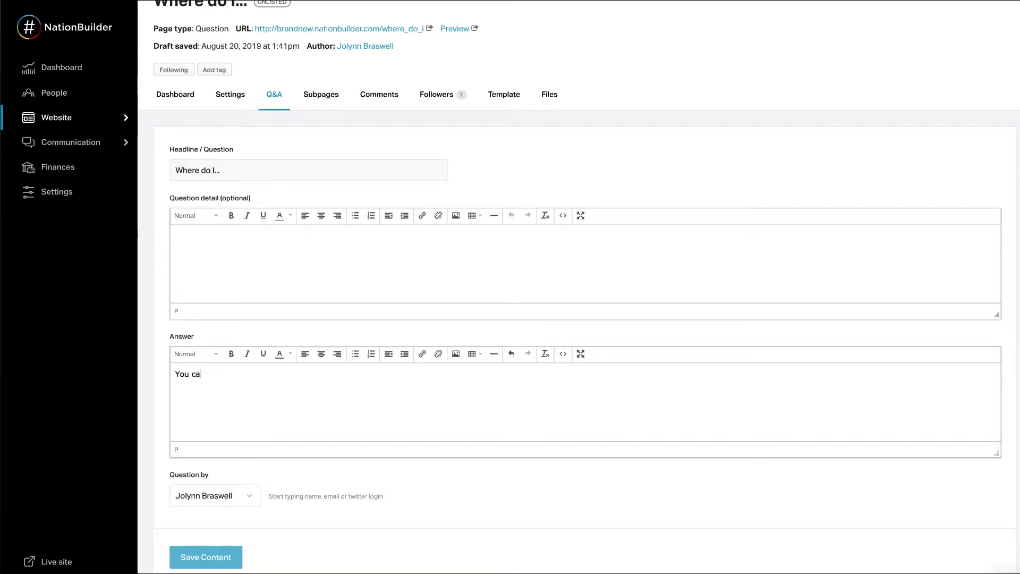
pyautogui.write('n do that by...')
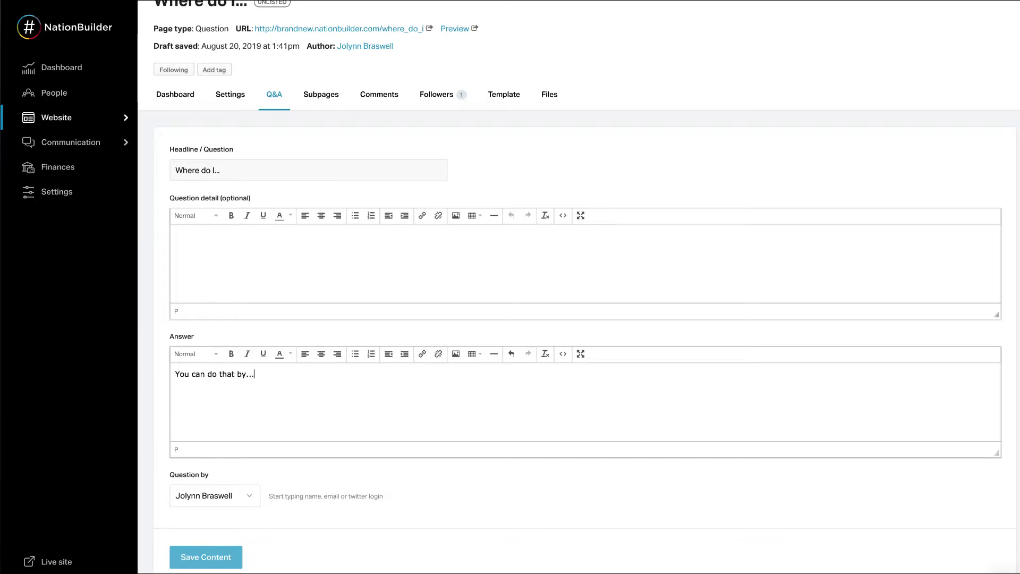
pyautogui.click(214, 495)
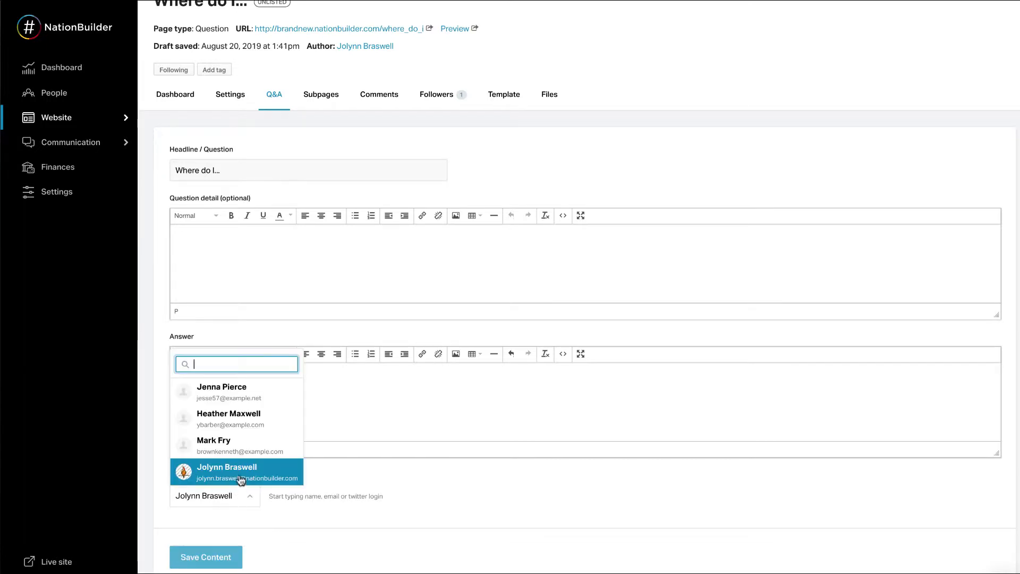
pyautogui.click(214, 446)
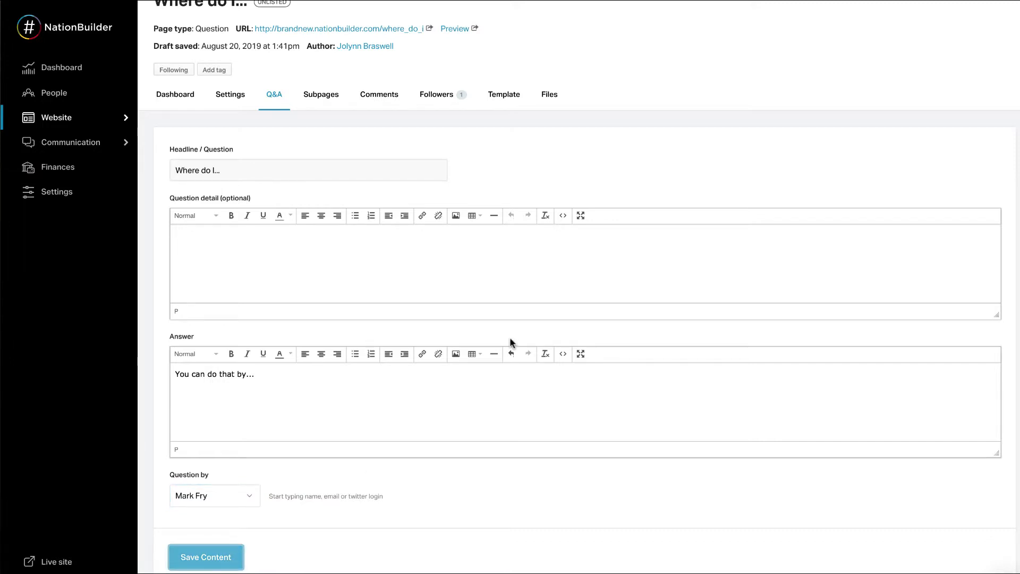
pyautogui.click(205, 557)
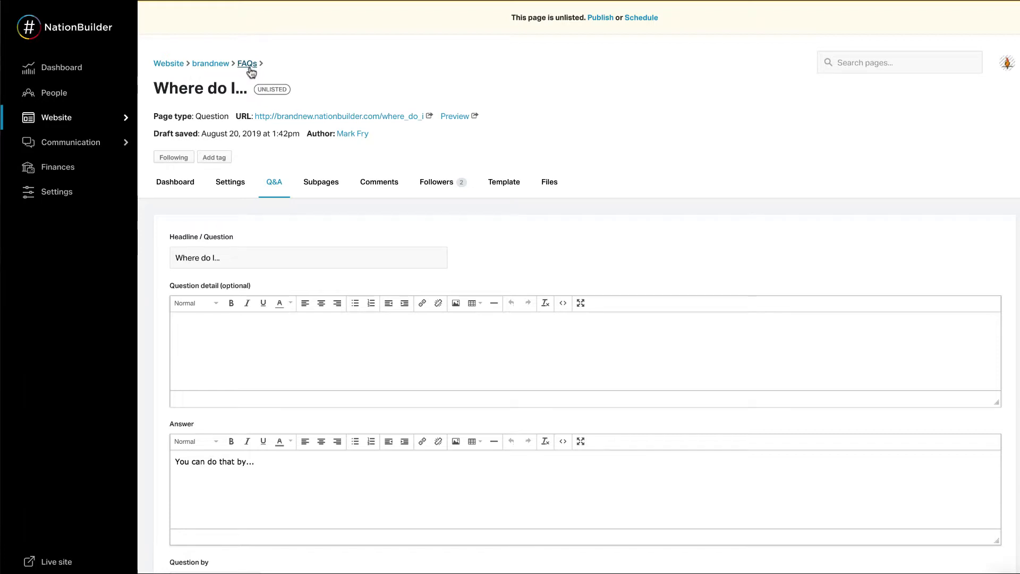
# Return to the FAQs page listing its answered questions
pyautogui.click(248, 62)
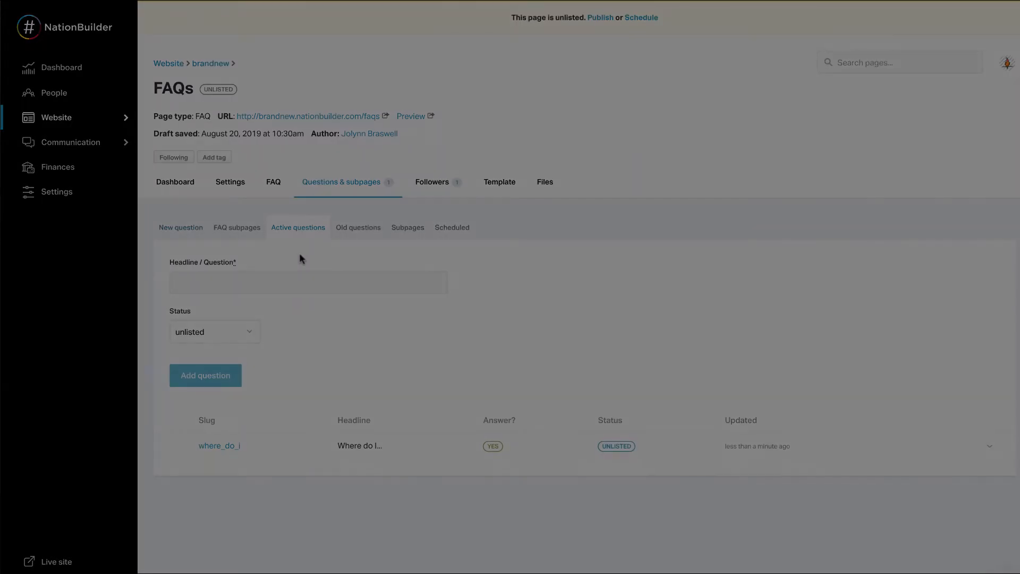
pyautogui.click(411, 115)
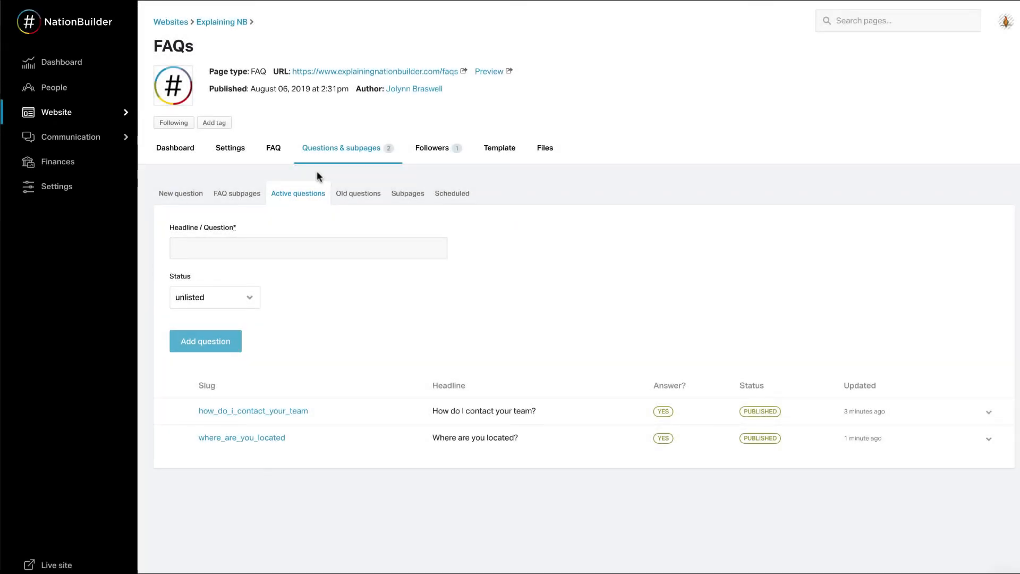
pyautogui.moveTo(344, 160)
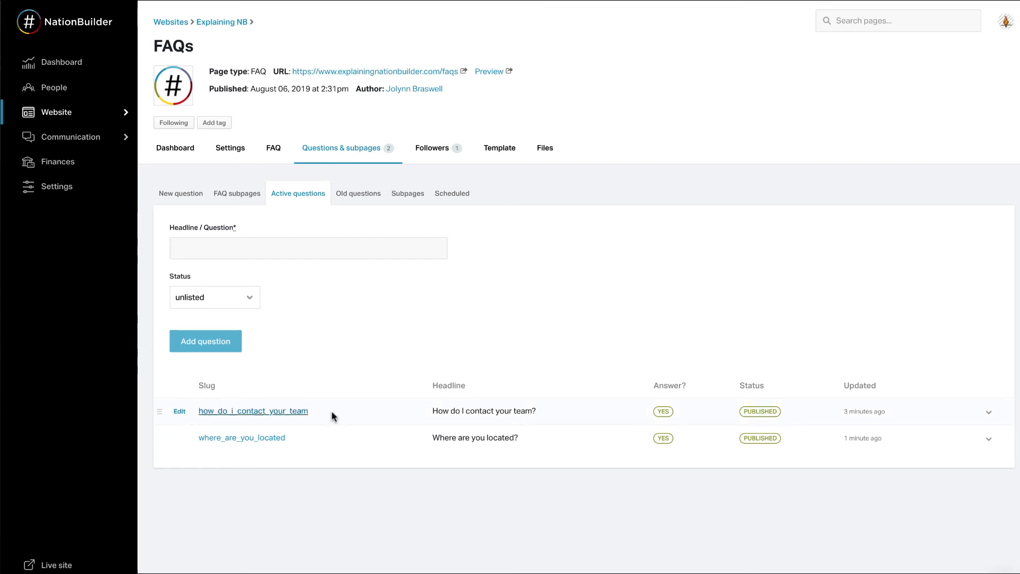
# Reveal the Delete this page option for 'How do I contact your team?'
pyautogui.click(990, 410)
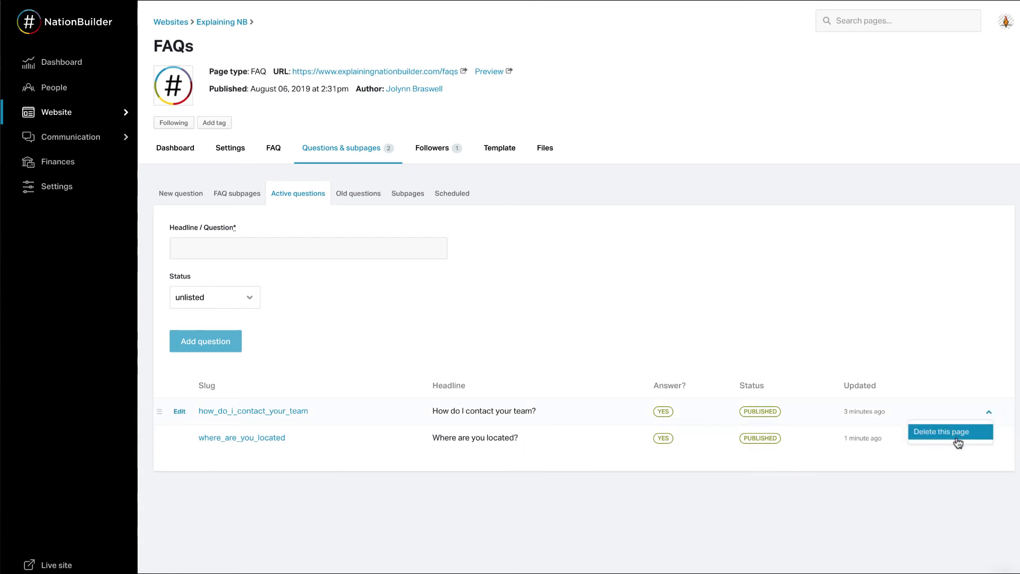